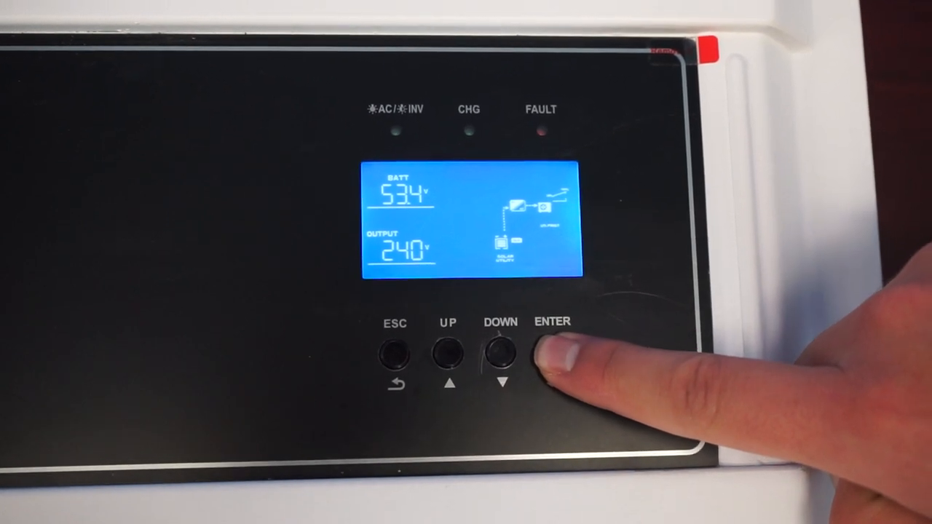
pyautogui.click(551, 353)
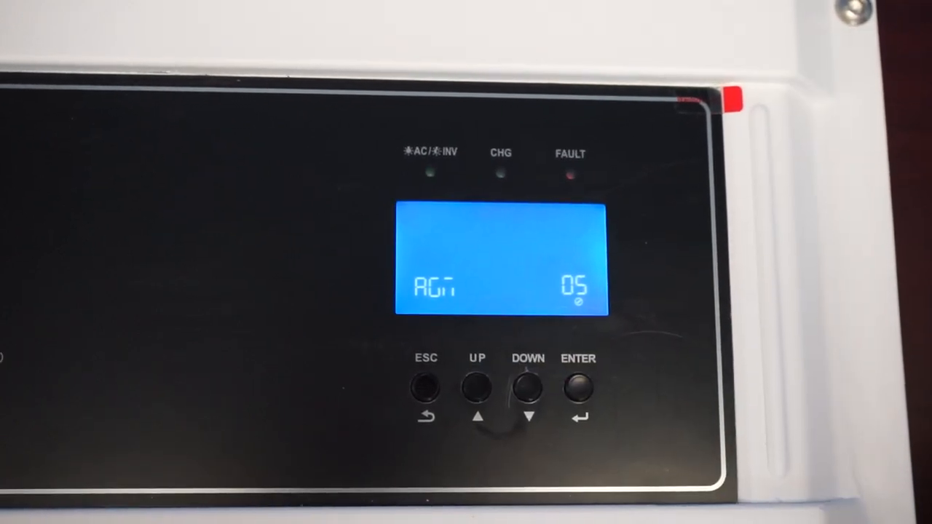
pyautogui.click(577, 386)
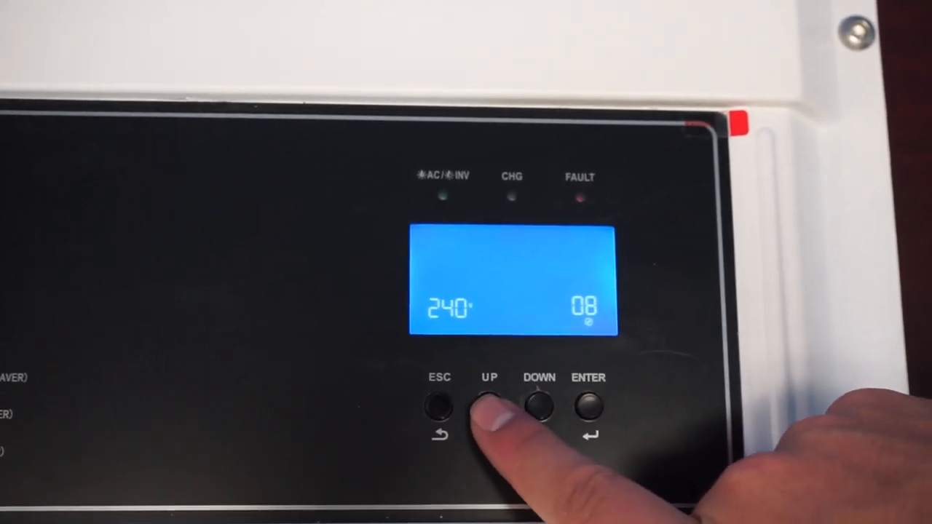
pyautogui.click(488, 406)
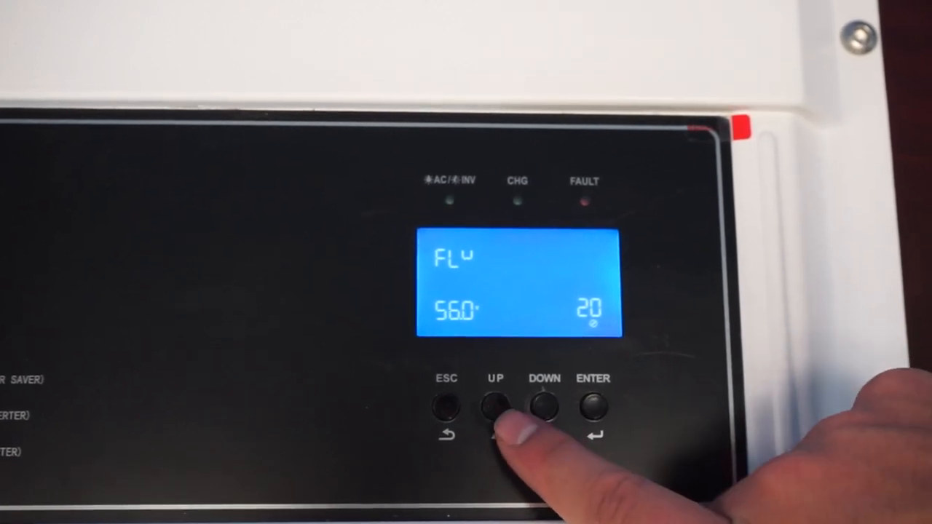
pyautogui.click(495, 404)
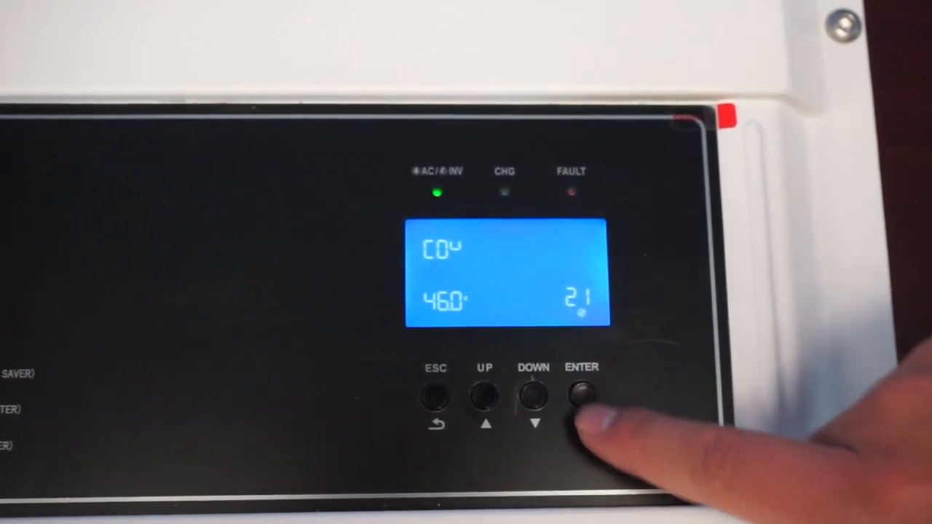
pyautogui.click(533, 393)
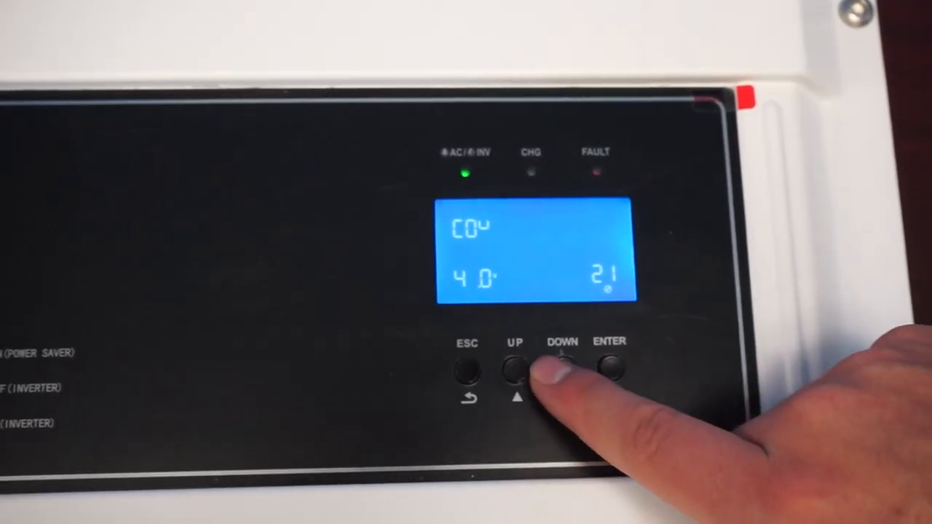